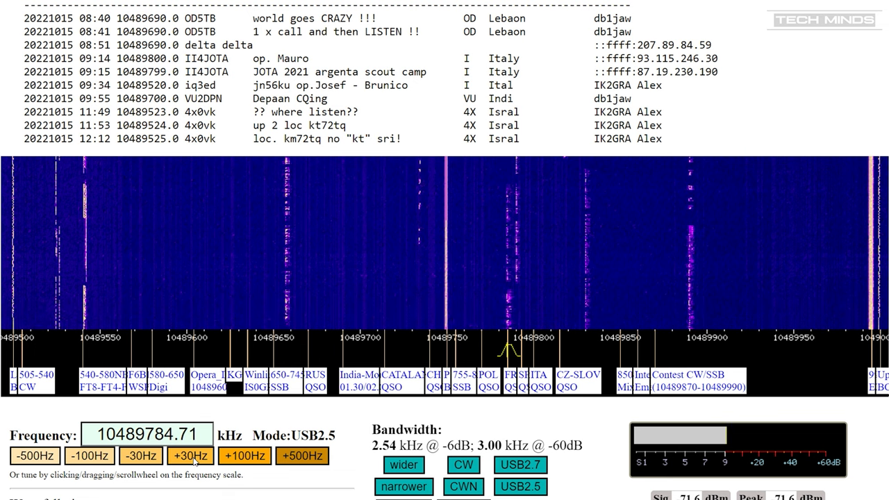
Leave CABLE Input as the default playback device and cancel out of the Sound dialog.
{"action": "left_click", "coordinate": [177, 455]}
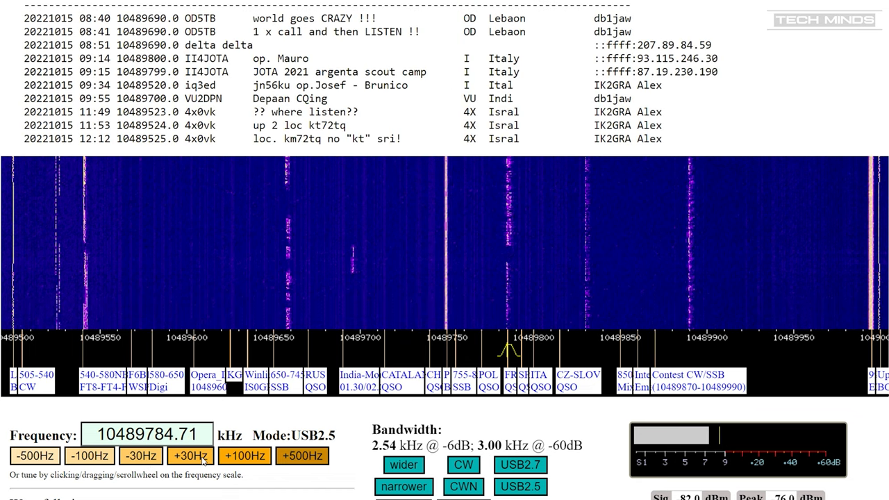
{"action": "left_click", "coordinate": [526, 466]}
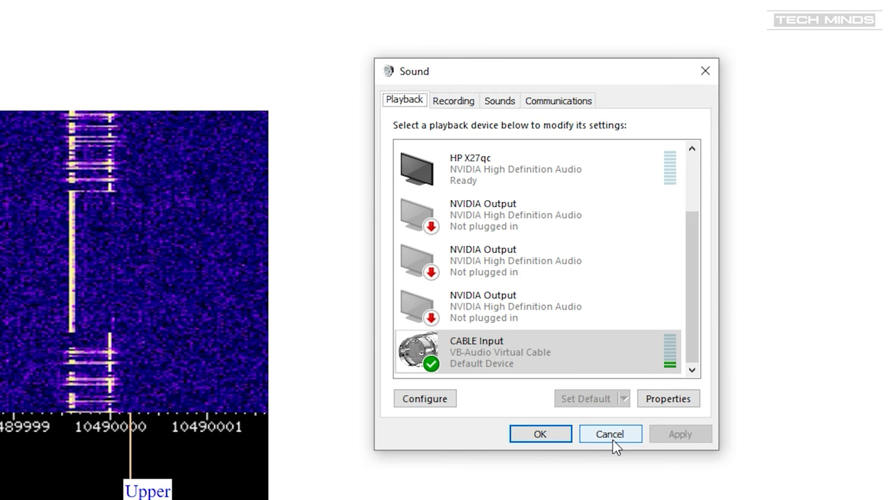
{"action": "left_click", "coordinate": [610, 433]}
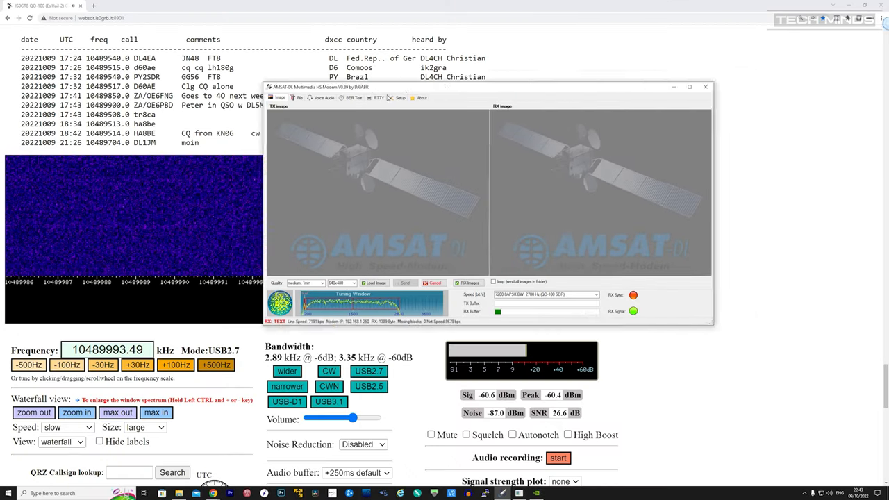
Maximise HS Modem and show its Setup settings with RX audio from the VB-Audio cable.
{"action": "left_click", "coordinate": [691, 86]}
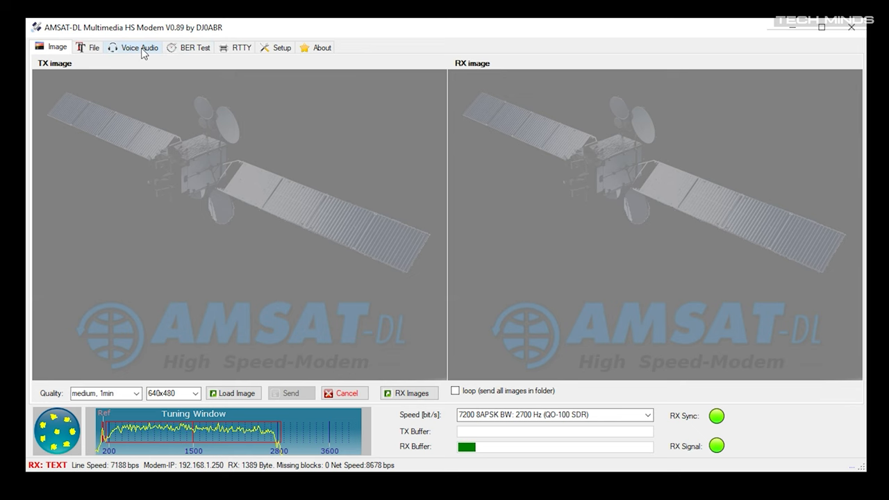
{"action": "left_click", "coordinate": [136, 47]}
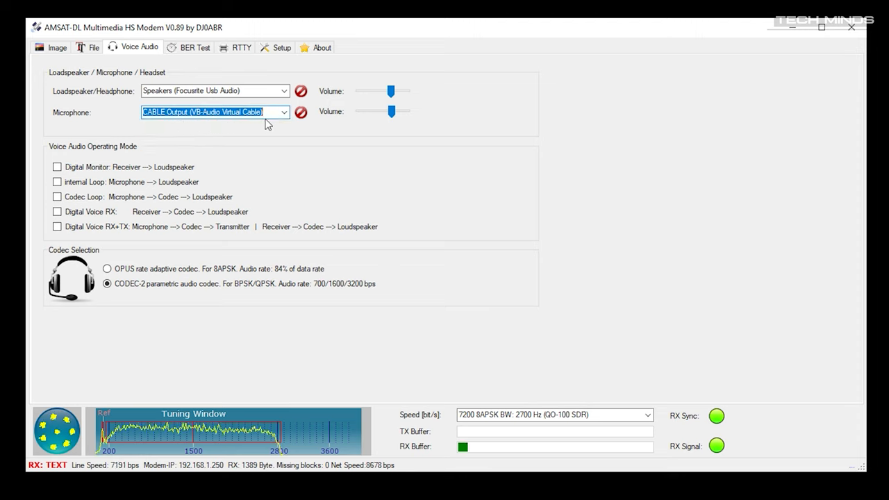
{"action": "left_click", "coordinate": [280, 47]}
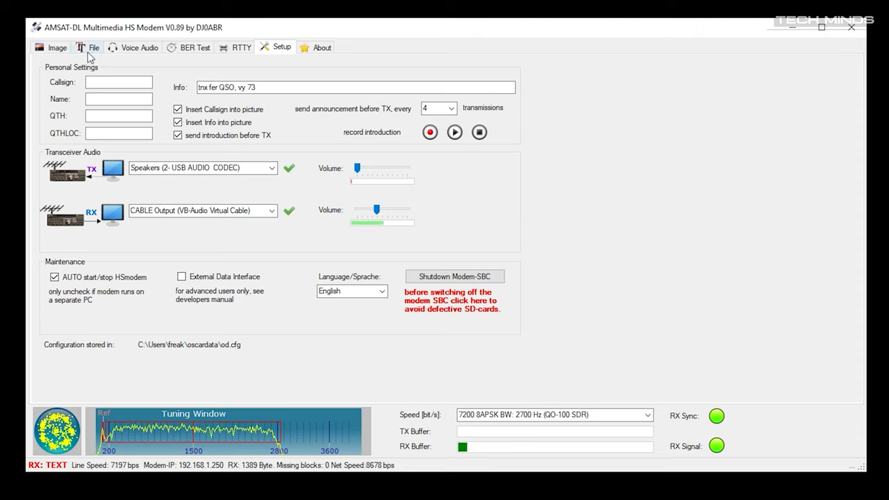
Show the File transfer section and its oscardata receive folder.
{"action": "left_click", "coordinate": [96, 47]}
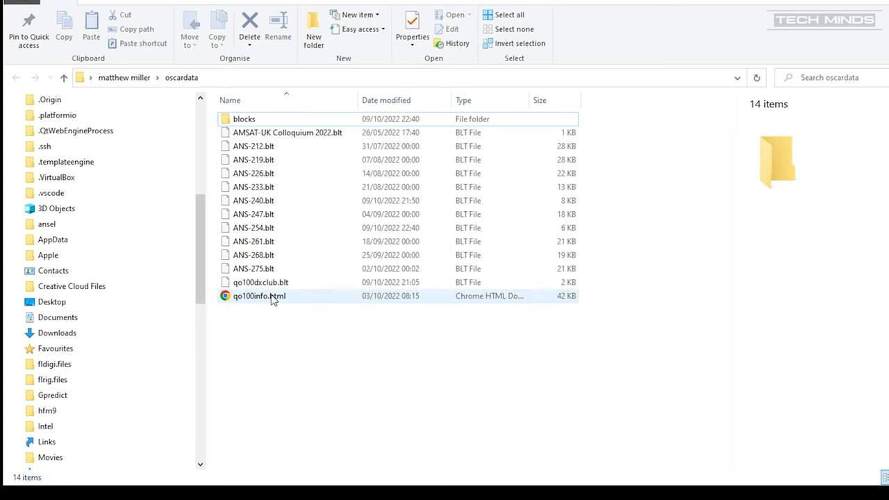
Launch qo100info.html from the oscardata folder in the browser.
{"action": "double_click", "coordinate": [259, 296]}
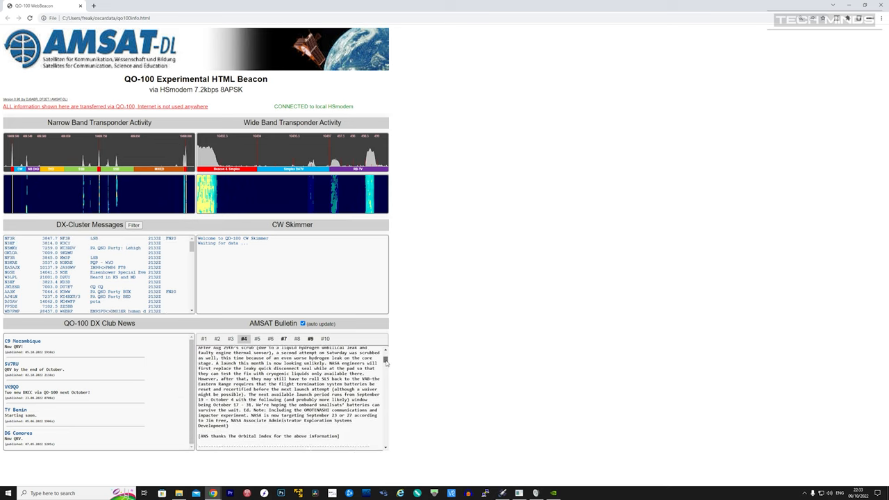
Scroll through AMSAT bulletin #4 on the WebBeacon page.
{"action": "scroll", "scroll_direction": "down", "scroll_amount": 3}
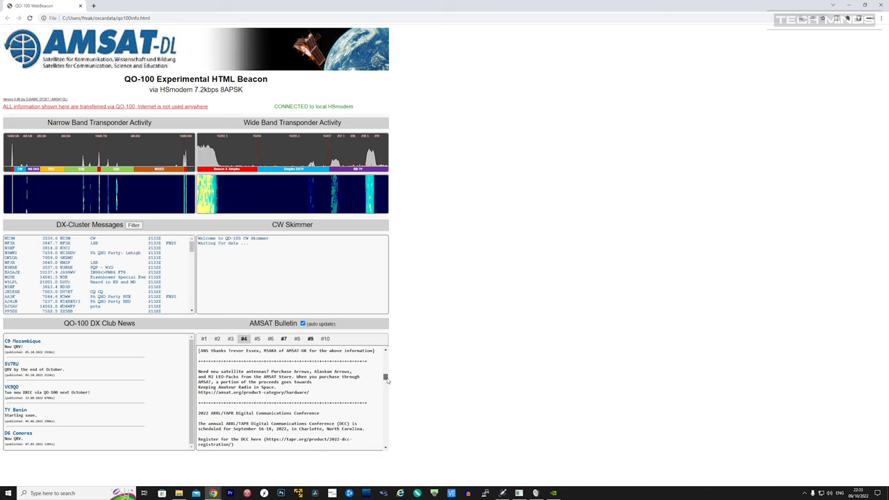
{"action": "scroll", "scroll_direction": "down", "scroll_amount": 3}
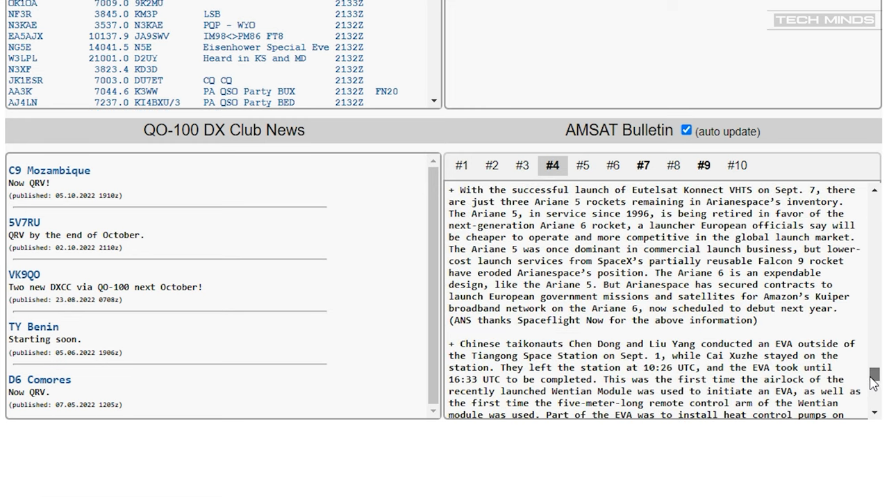
{"action": "scroll", "scroll_direction": "down", "scroll_amount": 3}
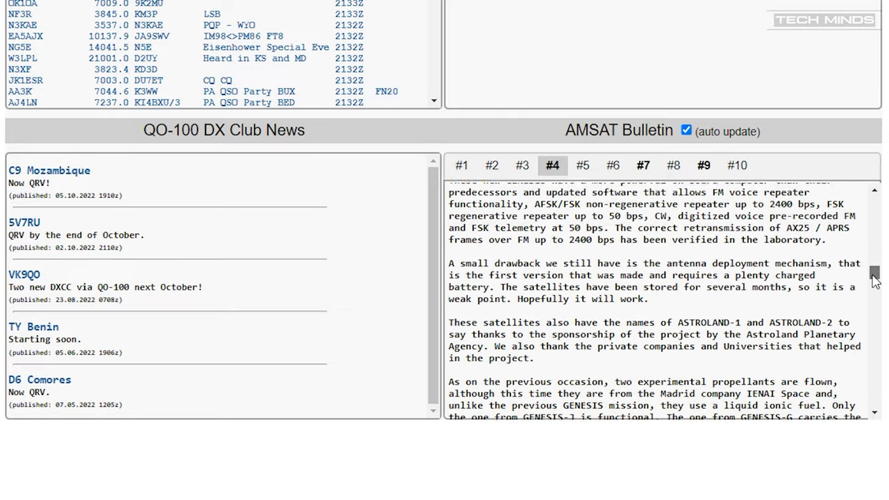
{"action": "scroll", "scroll_direction": "down", "scroll_amount": 3}
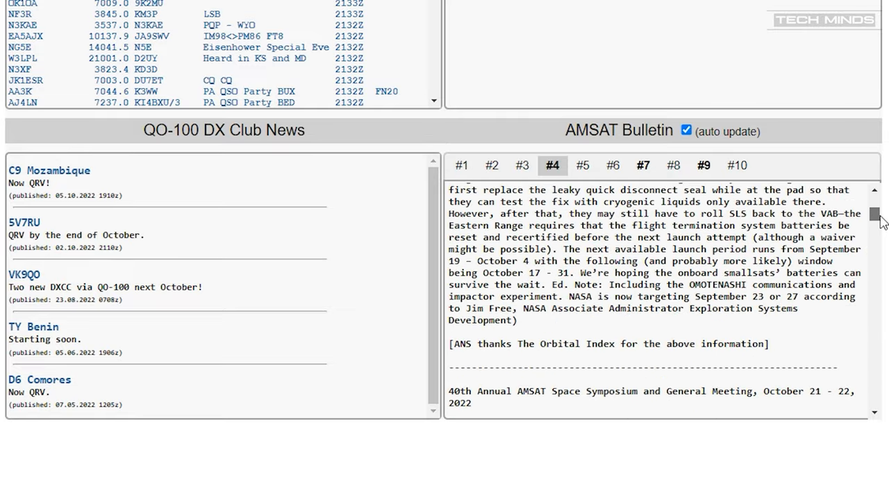
Switch the bulletin panel to issue #7, ANS-233.
{"action": "left_click", "coordinate": [643, 166]}
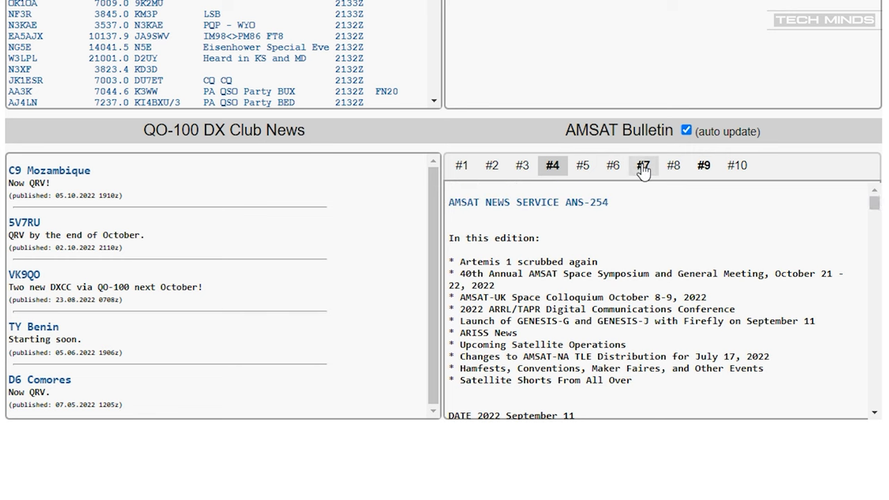
{"action": "left_click", "coordinate": [643, 166]}
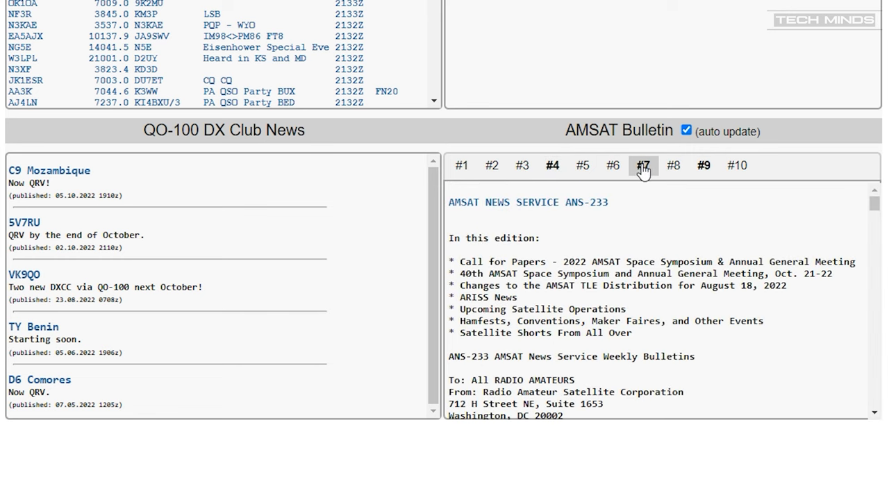
{"action": "left_click", "coordinate": [705, 165]}
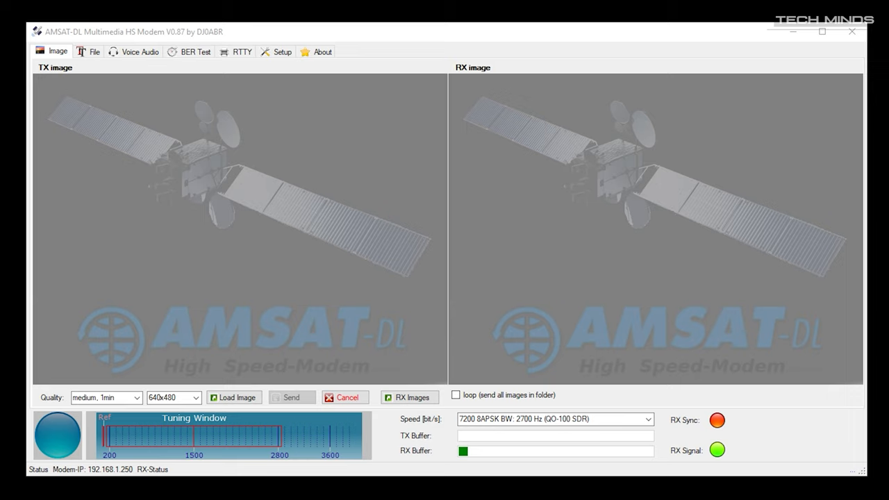
Show the File transfer section with its empty transmit and receive panes.
{"action": "left_click", "coordinate": [94, 52]}
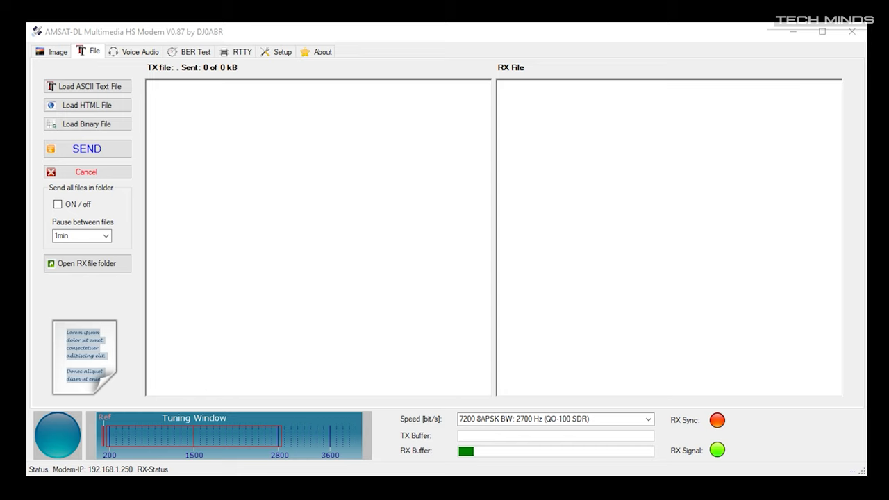
Review the Voice Audio settings, then show the RTTY operating section.
{"action": "left_click", "coordinate": [141, 51]}
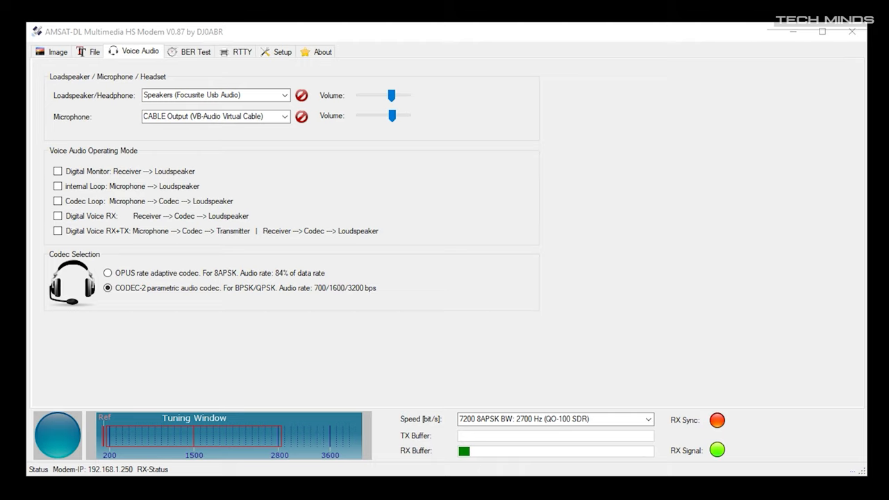
{"action": "left_click", "coordinate": [241, 52]}
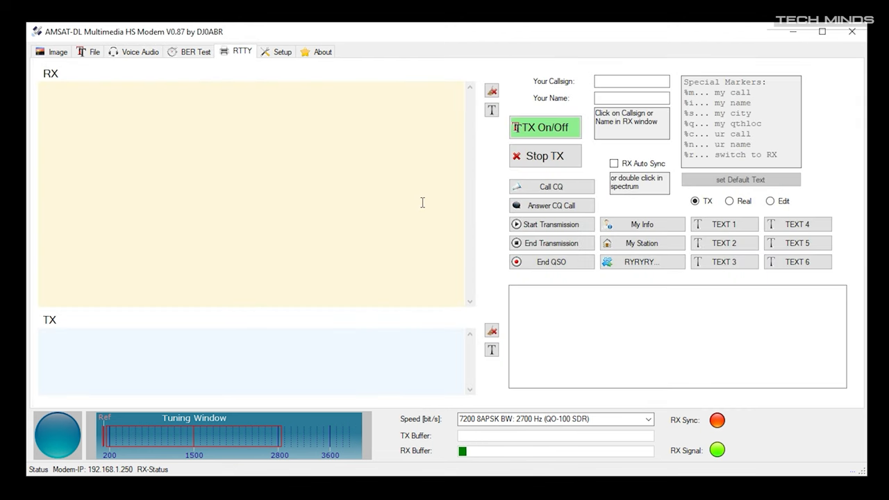